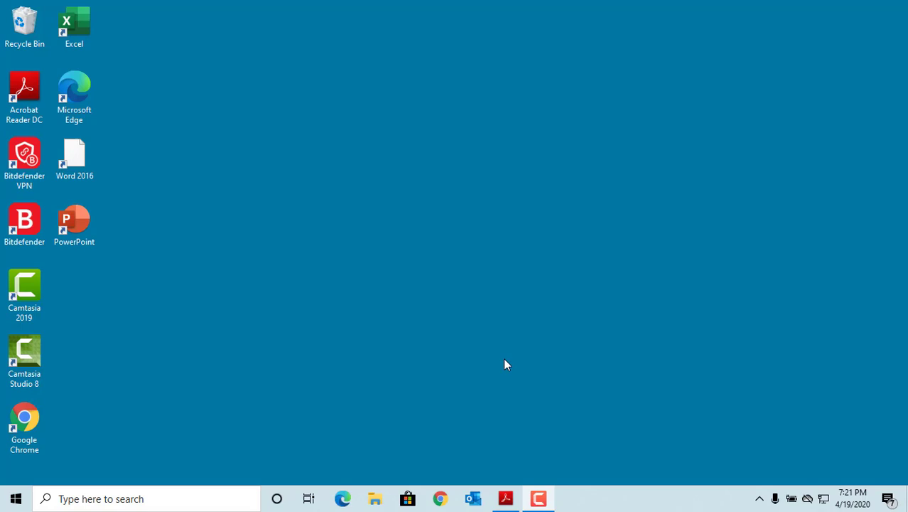
Launch PowerPoint from its desktop shortcut to reach the start screen.
{"action": "left_click", "coordinate": [74, 225]}
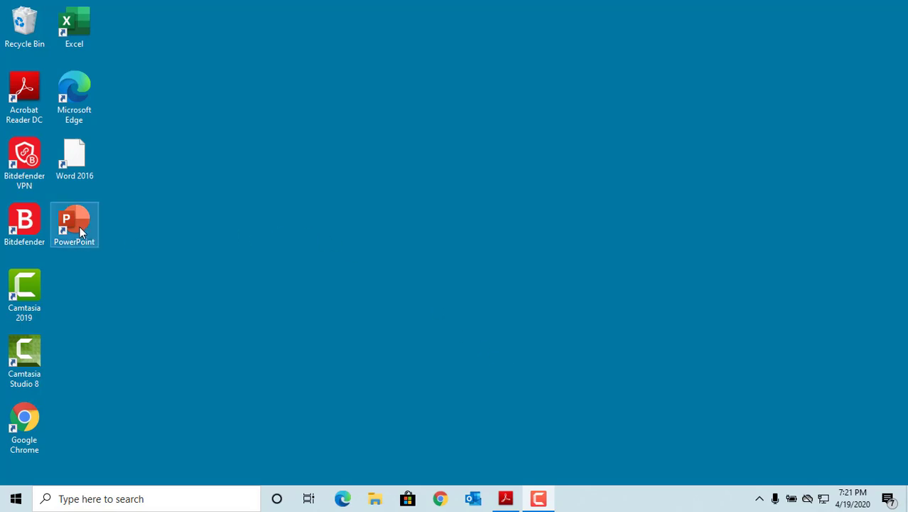
{"action": "double_click", "coordinate": [74, 225]}
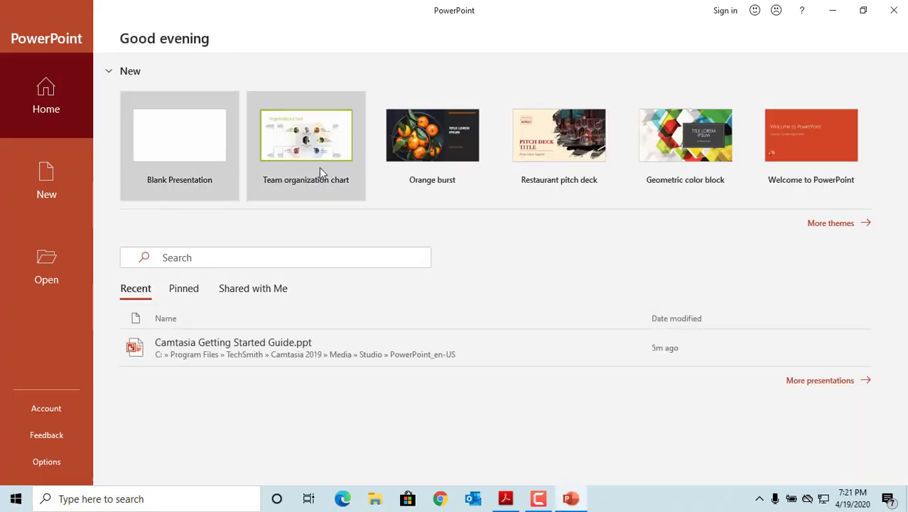
{"action": "mouse_move", "coordinate": [323, 199]}
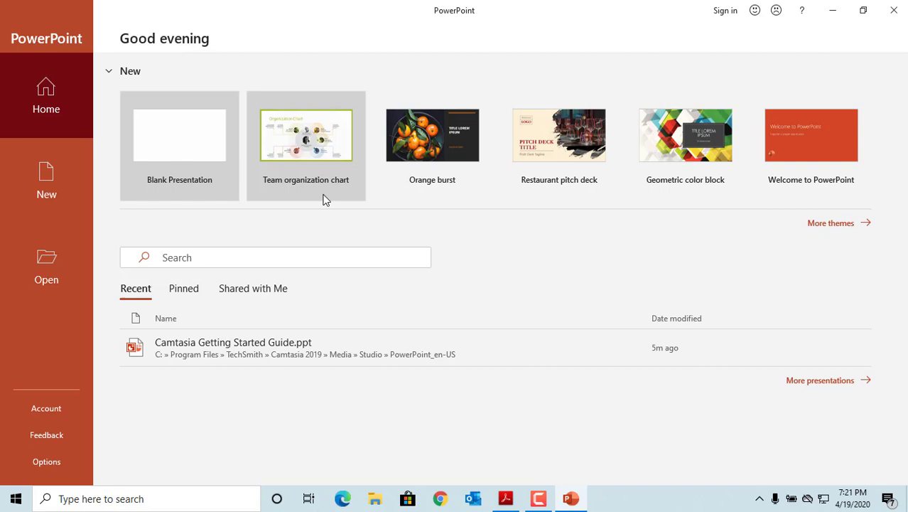
{"action": "mouse_move", "coordinate": [306, 179]}
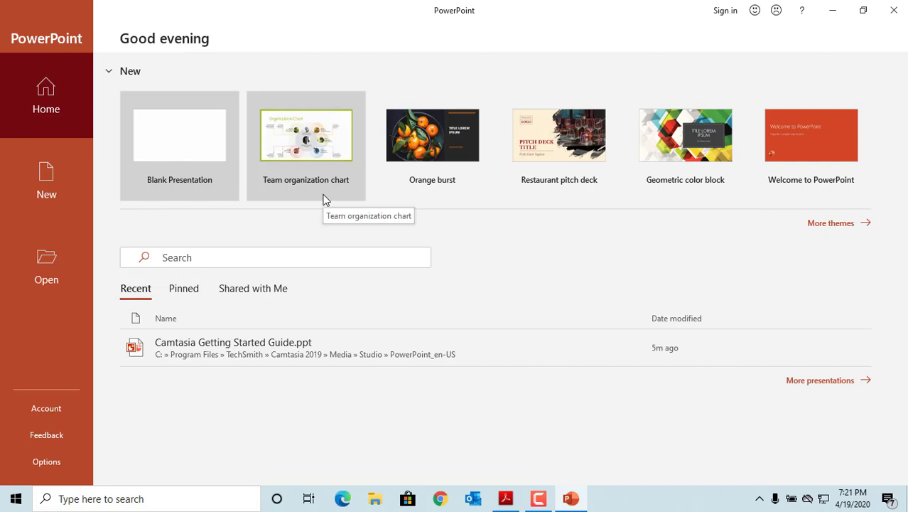
{"action": "mouse_move", "coordinate": [213, 159]}
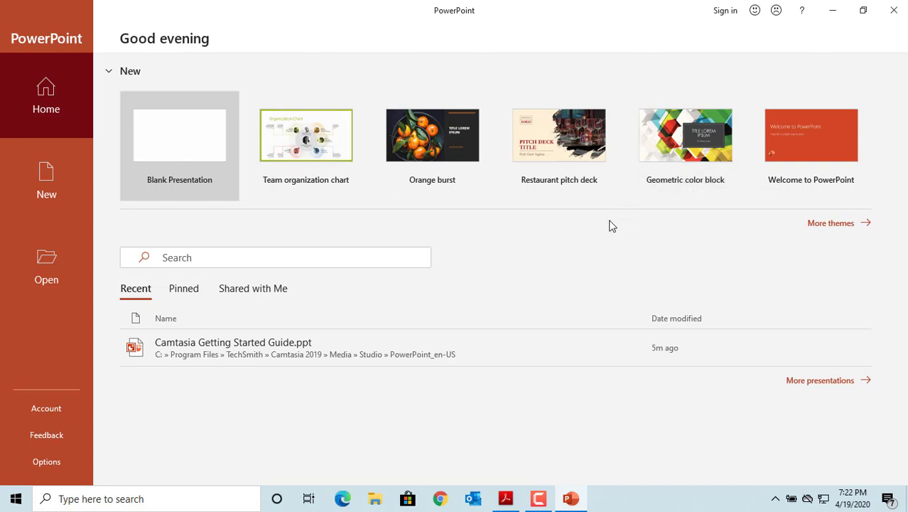
{"action": "mouse_move", "coordinate": [796, 235]}
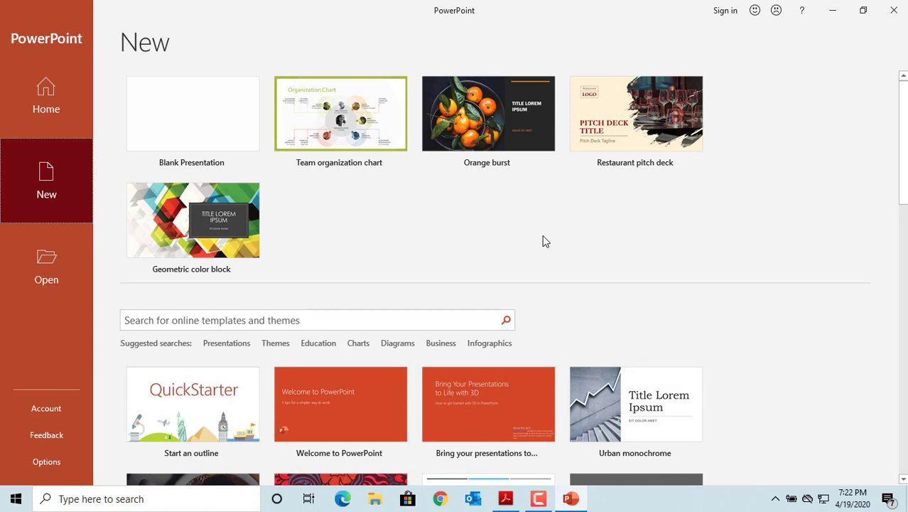
{"action": "mouse_move", "coordinate": [640, 418]}
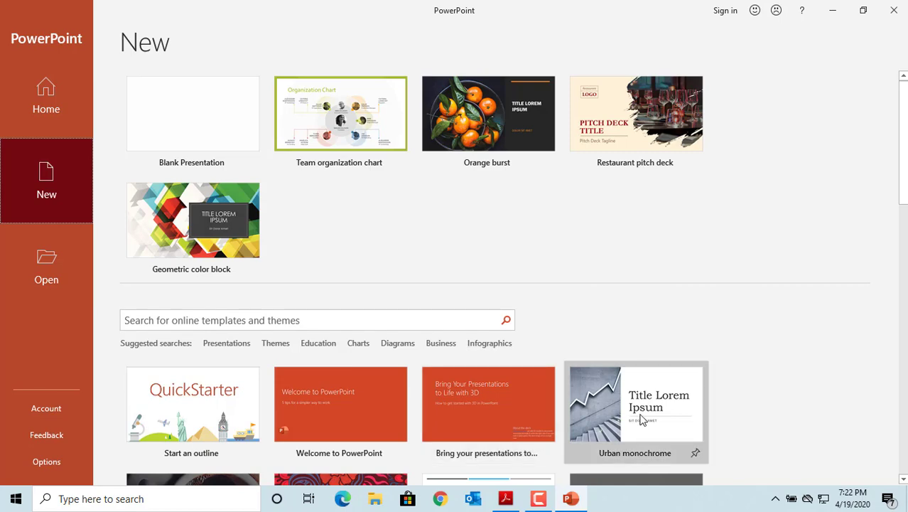
Preview the Urban monochrome template in the new-presentation gallery.
{"action": "left_click", "coordinate": [635, 403]}
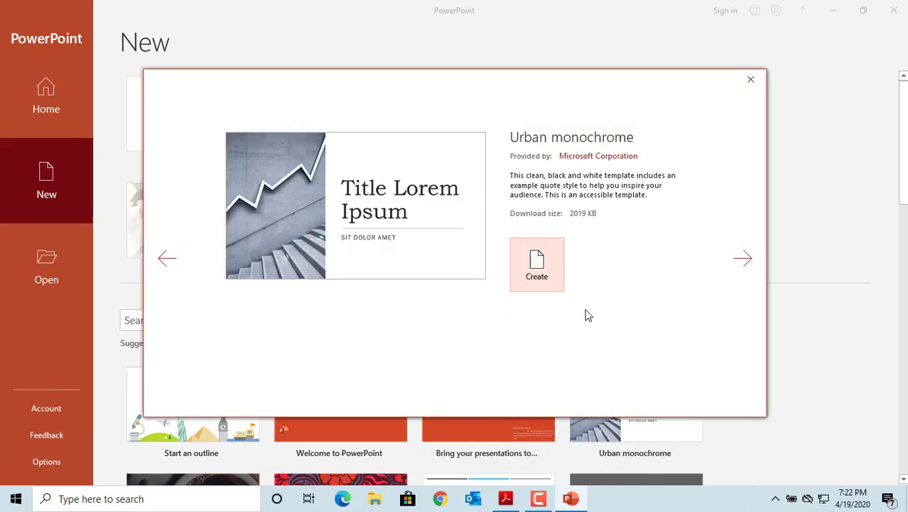
{"action": "mouse_move", "coordinate": [585, 307]}
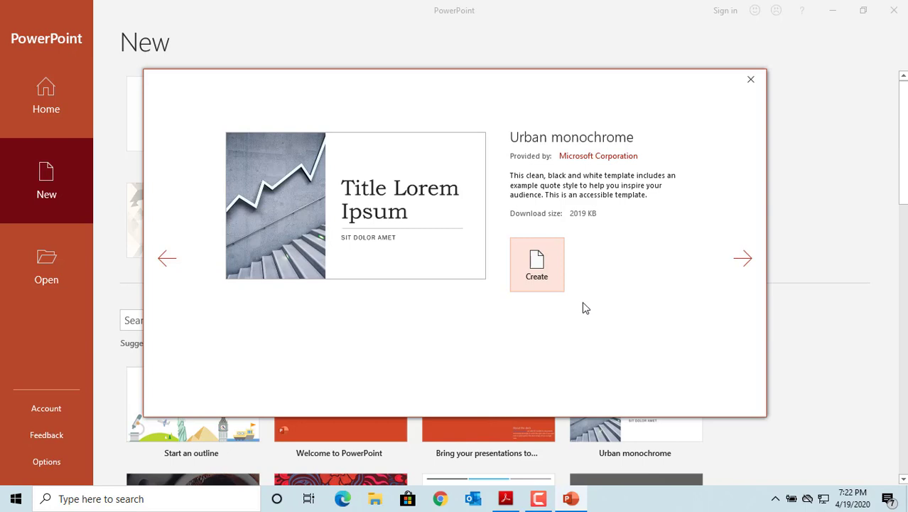
{"action": "mouse_move", "coordinate": [583, 289]}
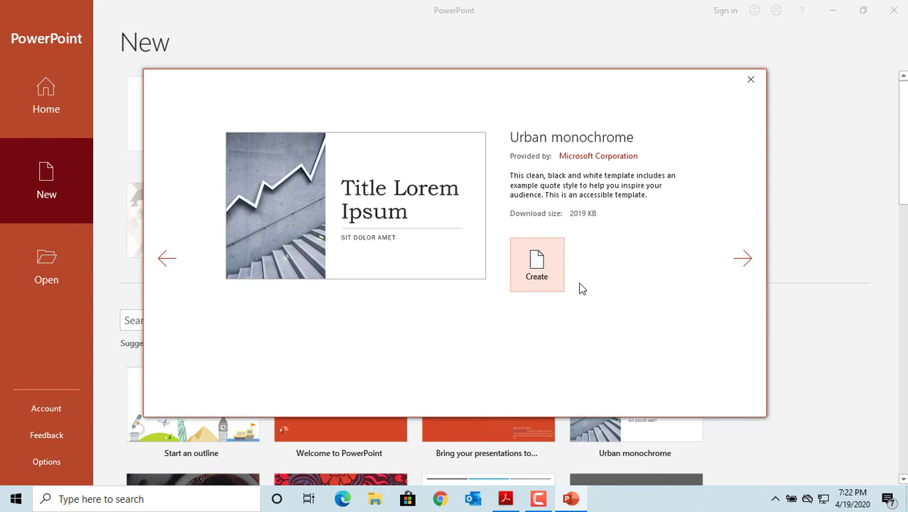
{"action": "mouse_move", "coordinate": [537, 261]}
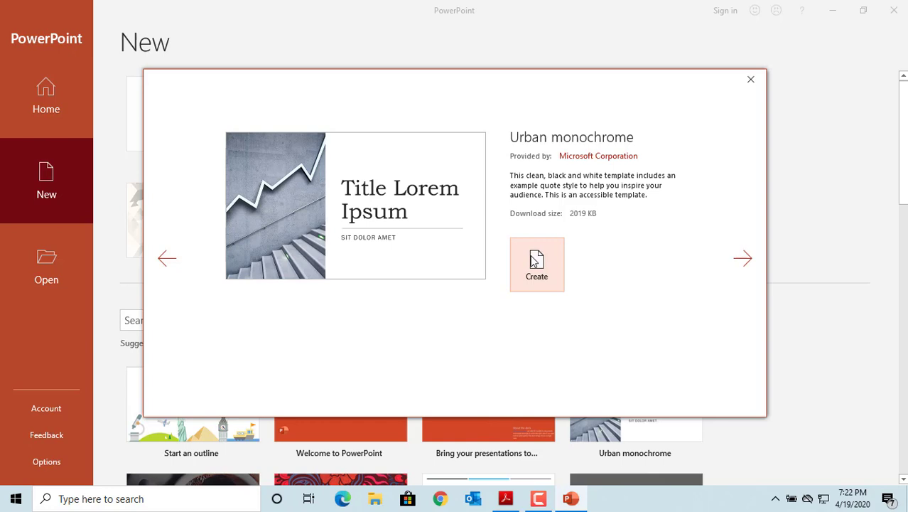
{"action": "mouse_move", "coordinate": [750, 79]}
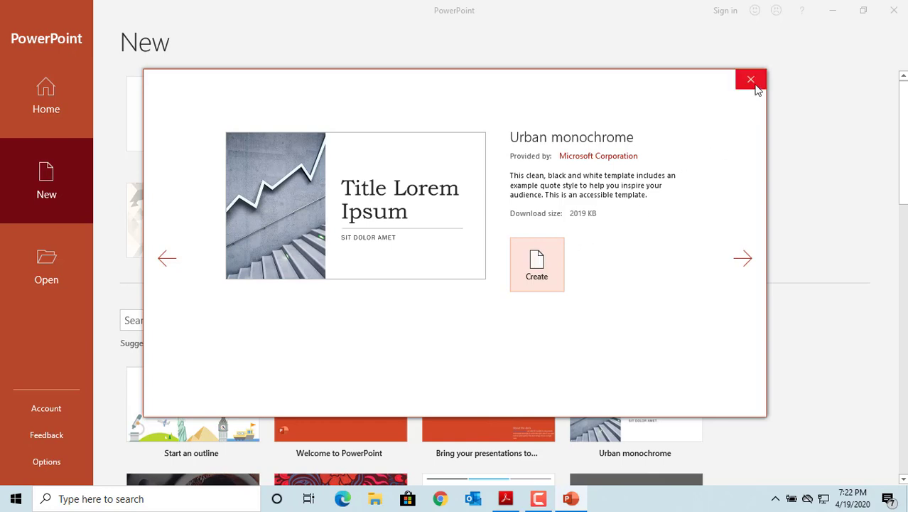
Close the preview, search online templates for 'sales', then go back to the default gallery.
{"action": "left_click", "coordinate": [750, 79]}
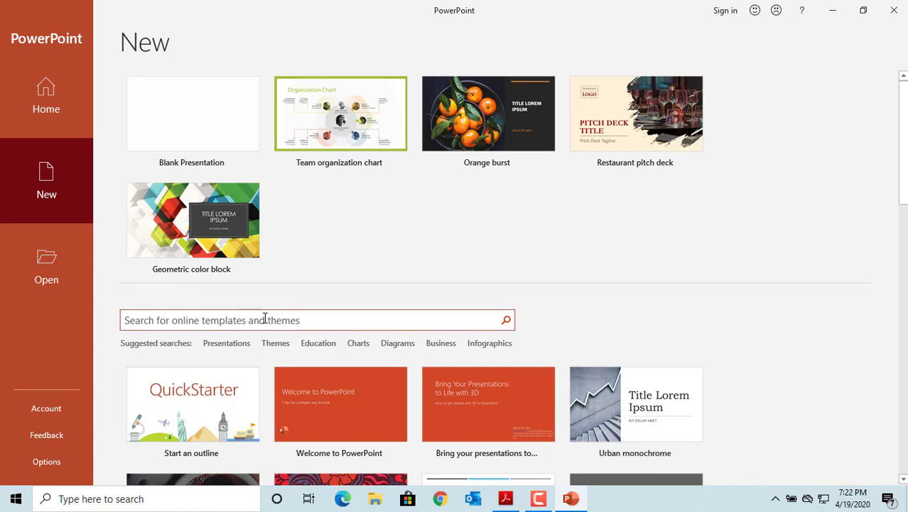
{"action": "type", "text": "sal"}
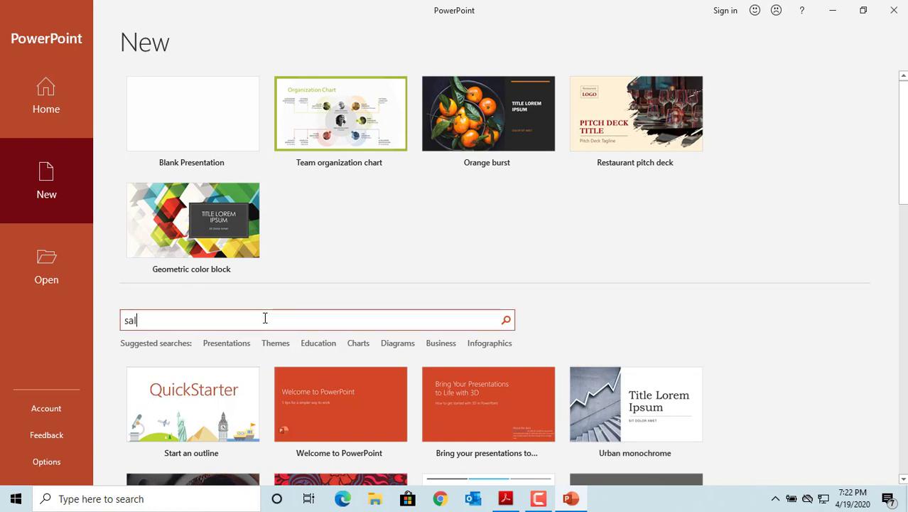
{"action": "type", "text": "es"}
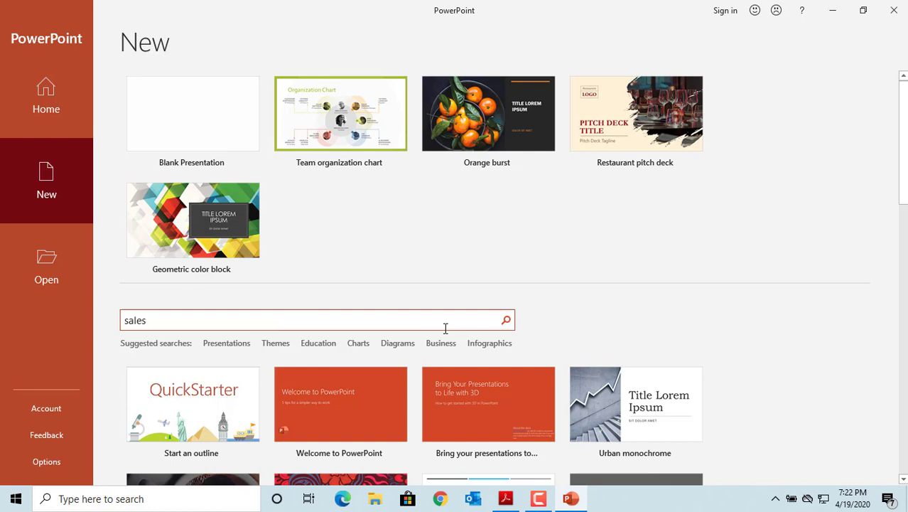
{"action": "left_click", "coordinate": [506, 318]}
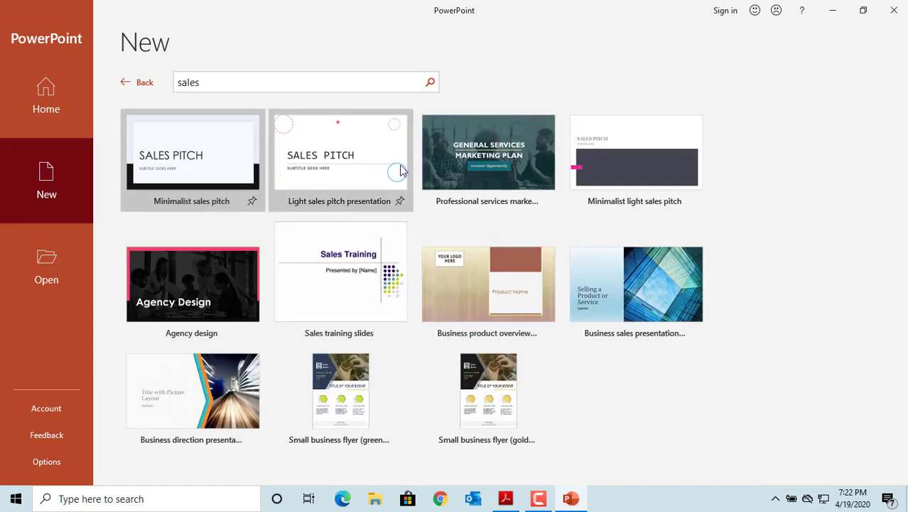
{"action": "mouse_move", "coordinate": [284, 279]}
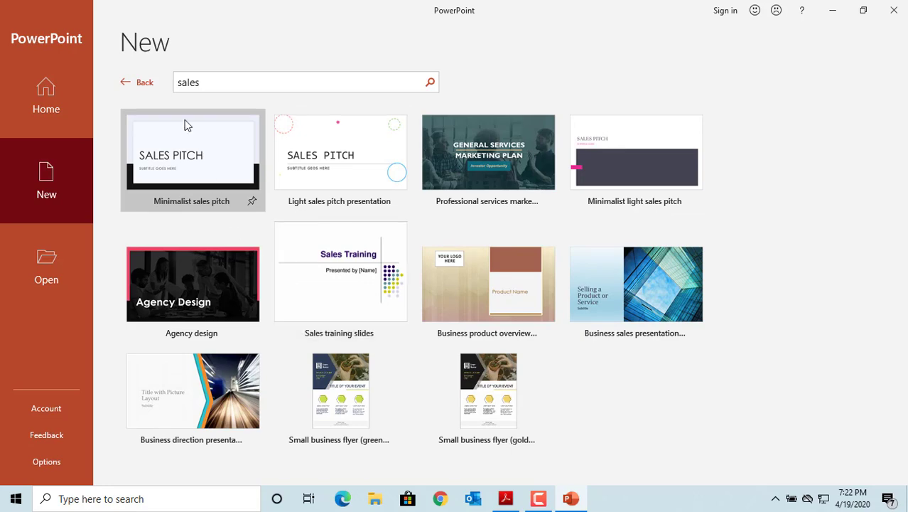
{"action": "left_click", "coordinate": [136, 81]}
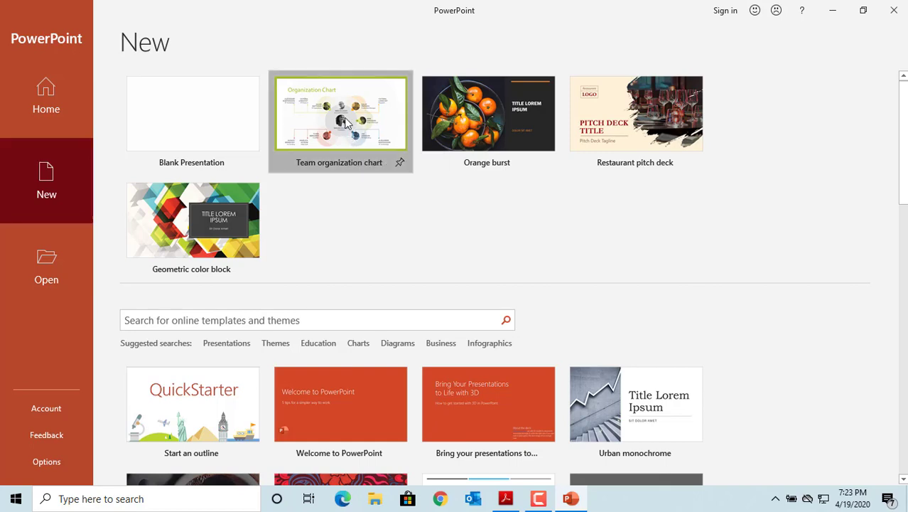
Create a deck from the Team organization chart template and retitle its slide 'My Organization Chart'.
{"action": "left_click", "coordinate": [190, 113]}
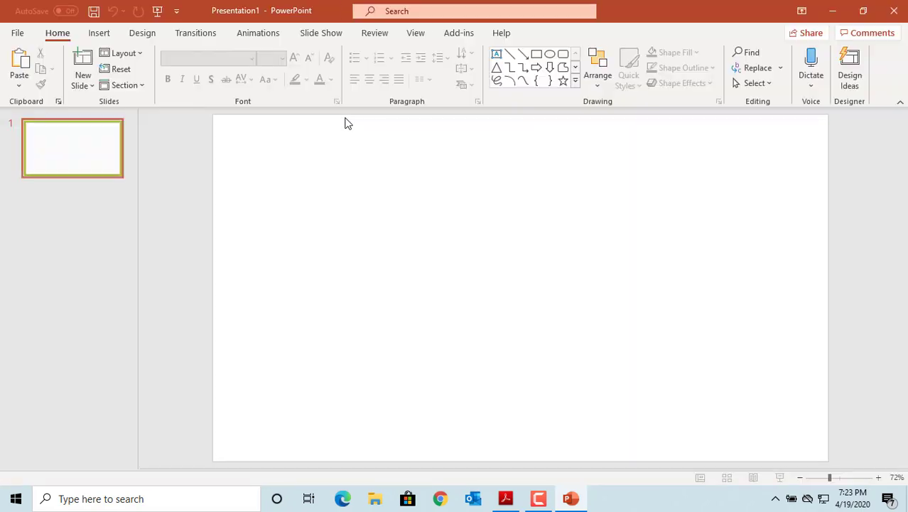
{"action": "left_click", "coordinate": [500, 33]}
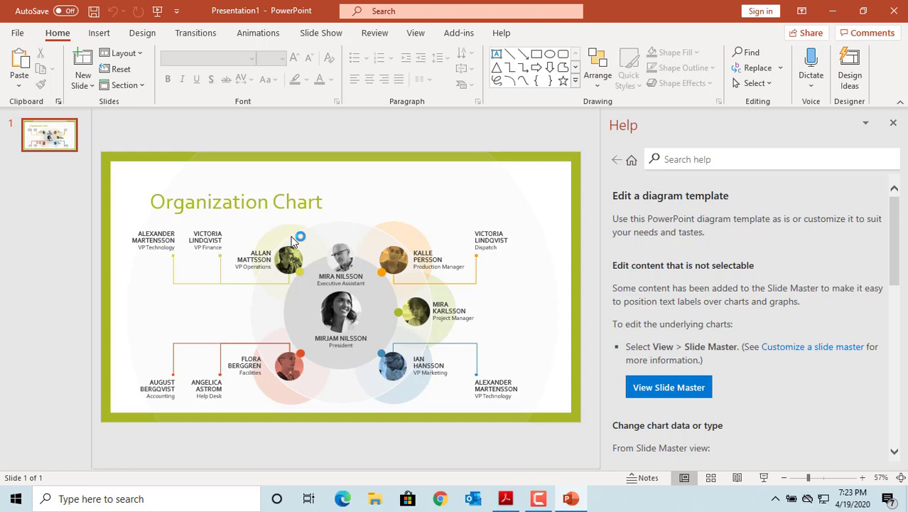
{"action": "mouse_move", "coordinate": [270, 240]}
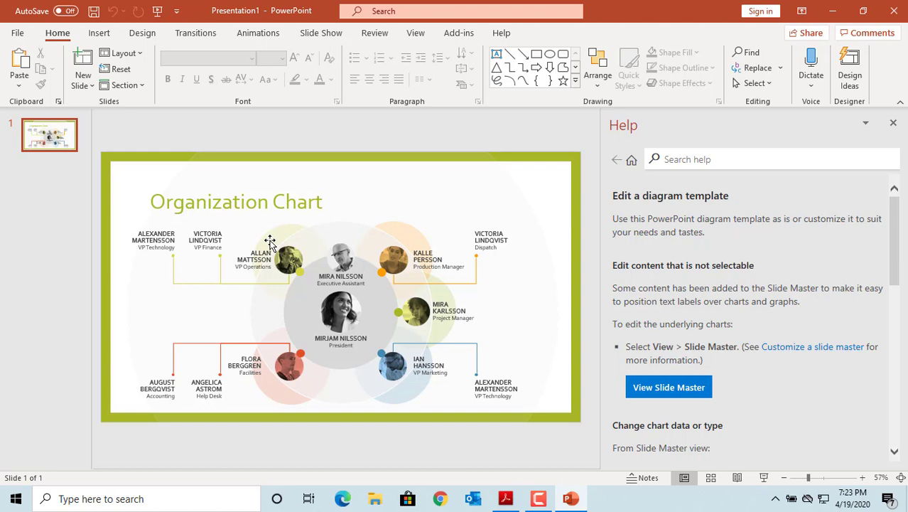
{"action": "mouse_move", "coordinate": [220, 233]}
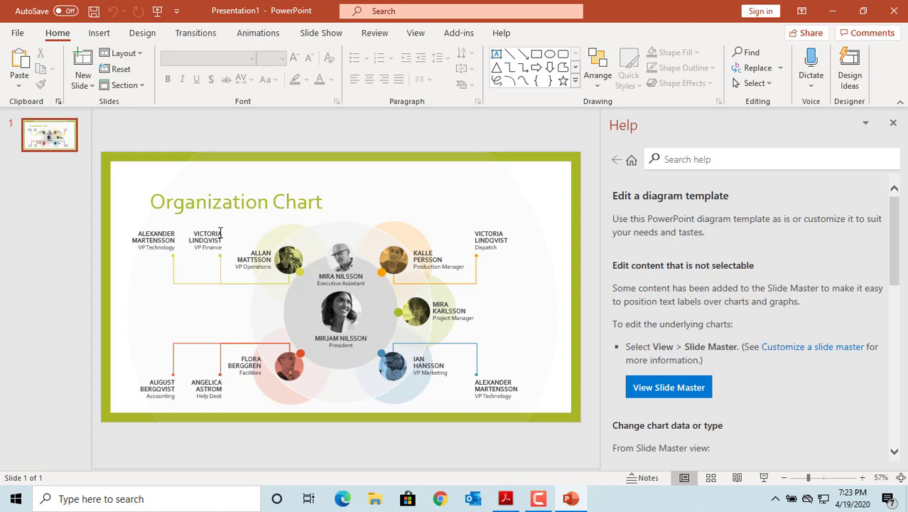
{"action": "left_click", "coordinate": [236, 202]}
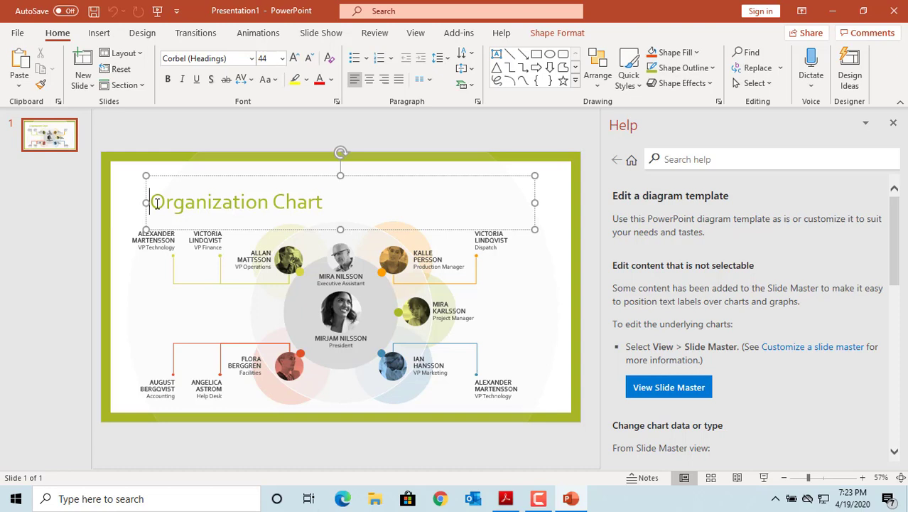
{"action": "type", "text": "My"}
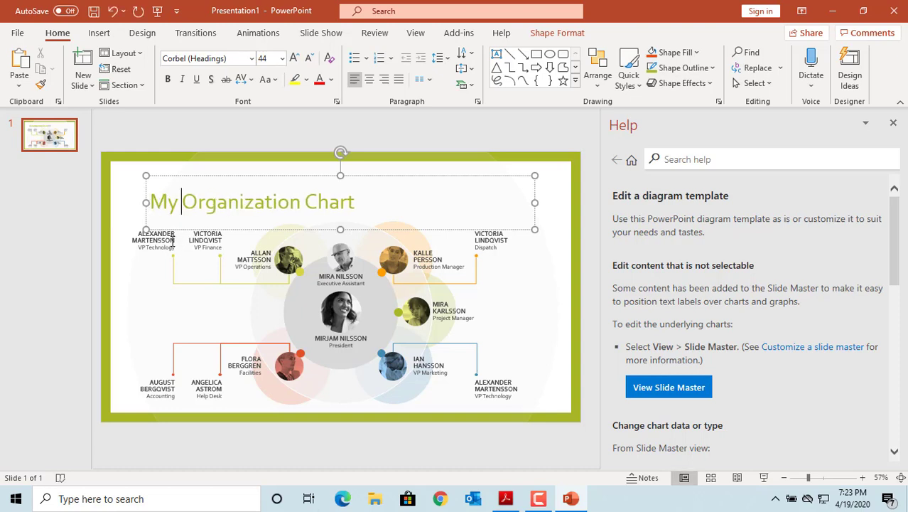
{"action": "left_click", "coordinate": [150, 238]}
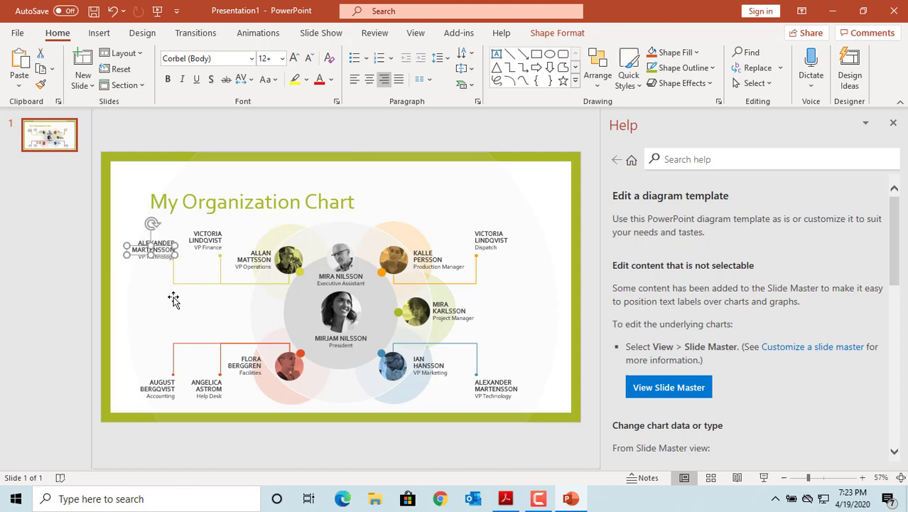
{"action": "left_click", "coordinate": [155, 248]}
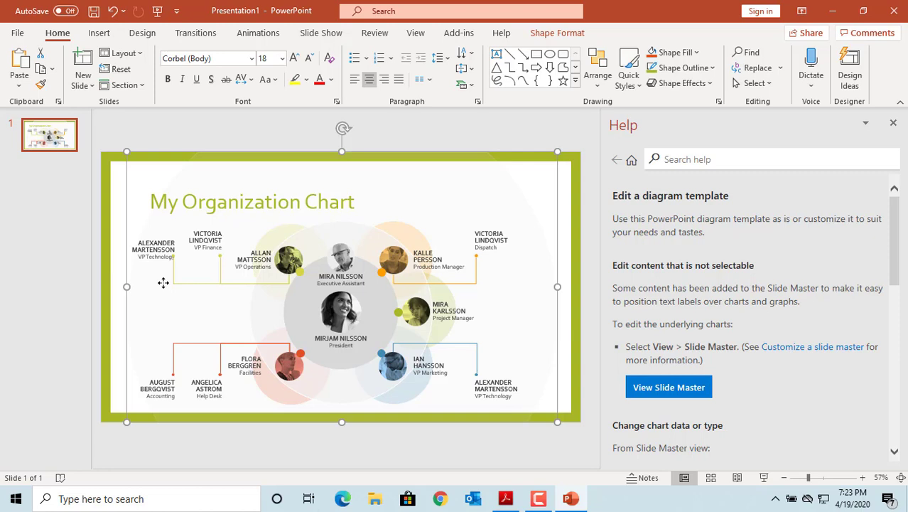
{"action": "mouse_move", "coordinate": [165, 286]}
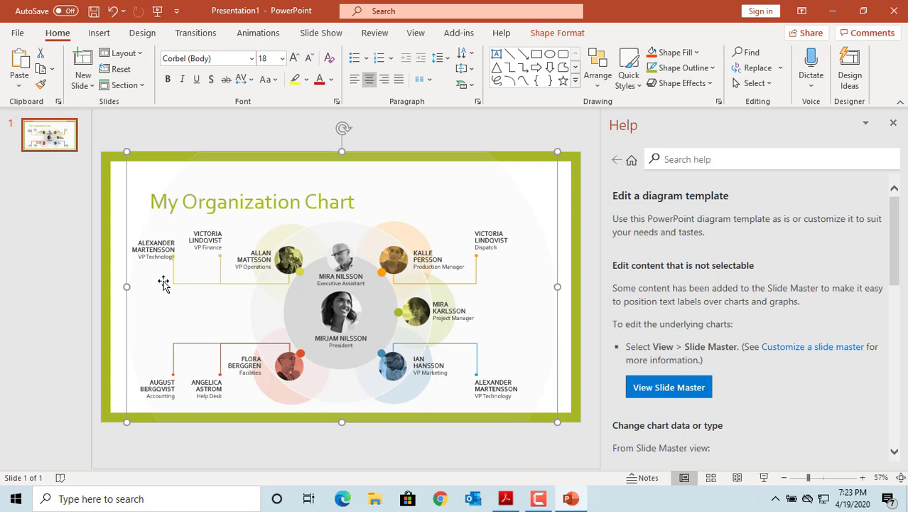
{"action": "mouse_move", "coordinate": [175, 276]}
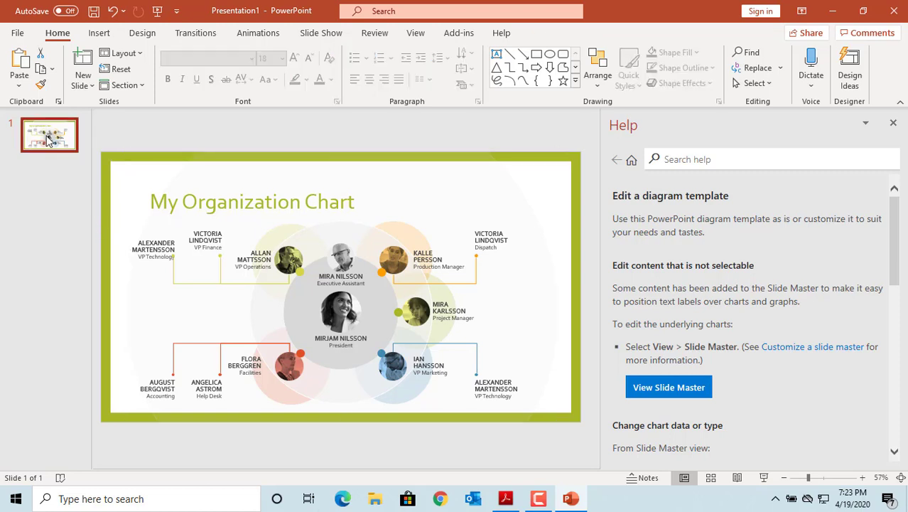
Duplicate the first slide, then insert a new Title and Content slide.
{"action": "right_click", "coordinate": [48, 134]}
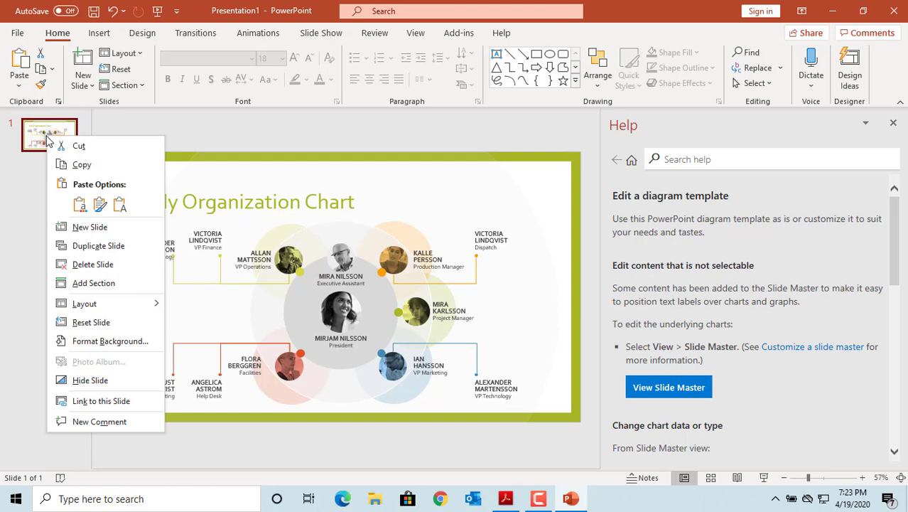
{"action": "left_click", "coordinate": [89, 226]}
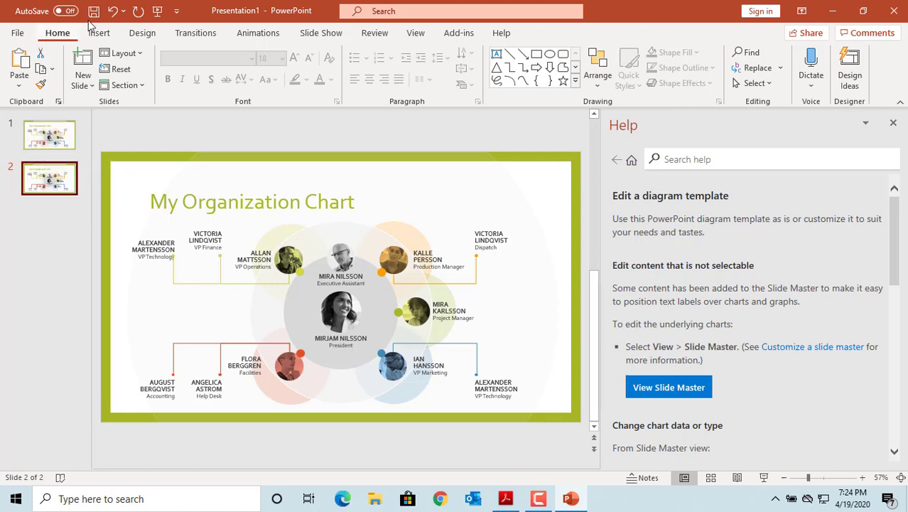
{"action": "left_click", "coordinate": [99, 33]}
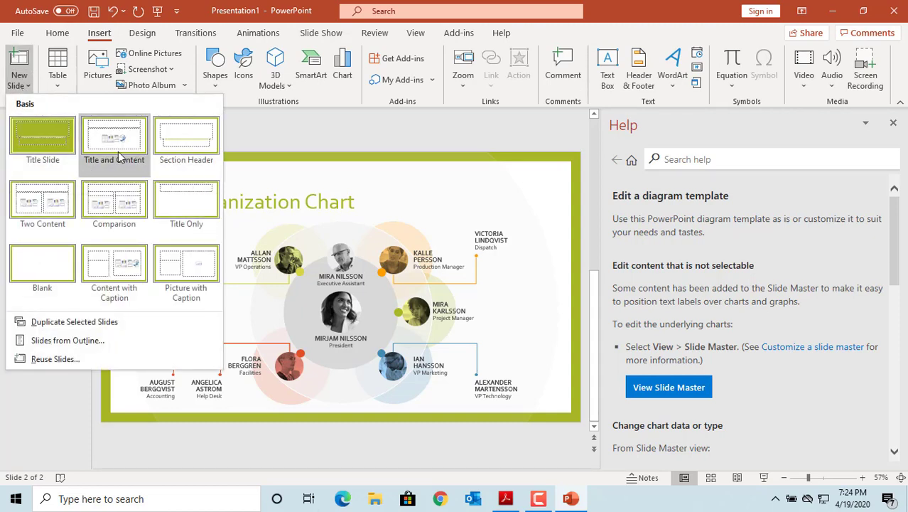
{"action": "mouse_move", "coordinate": [113, 138]}
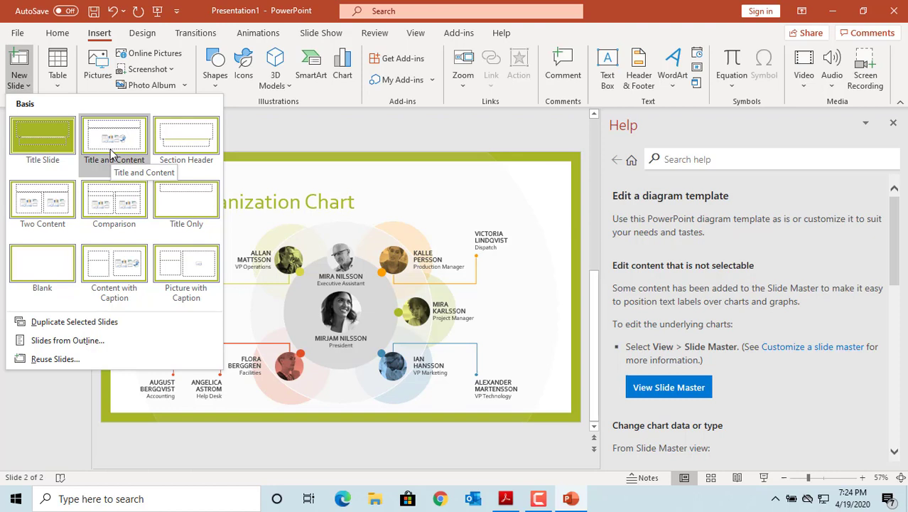
{"action": "mouse_move", "coordinate": [113, 145]}
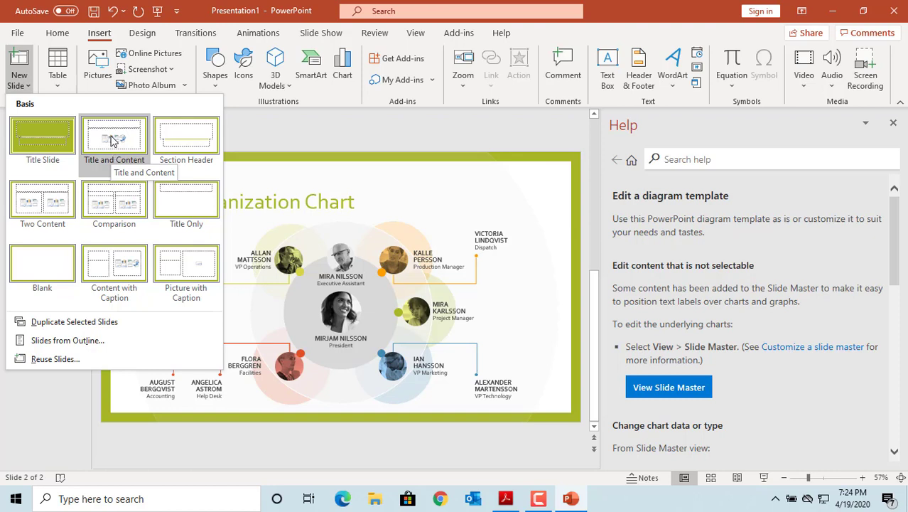
{"action": "left_click", "coordinate": [113, 135]}
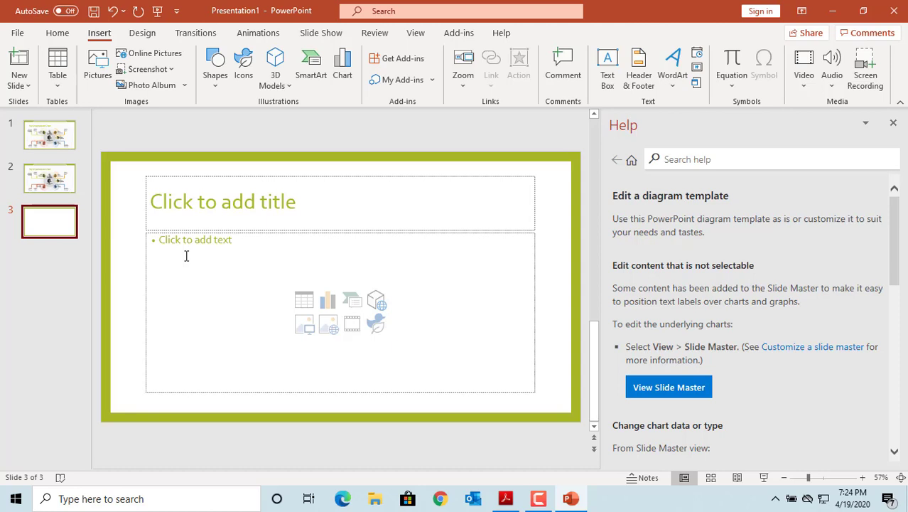
{"action": "mouse_move", "coordinate": [199, 235]}
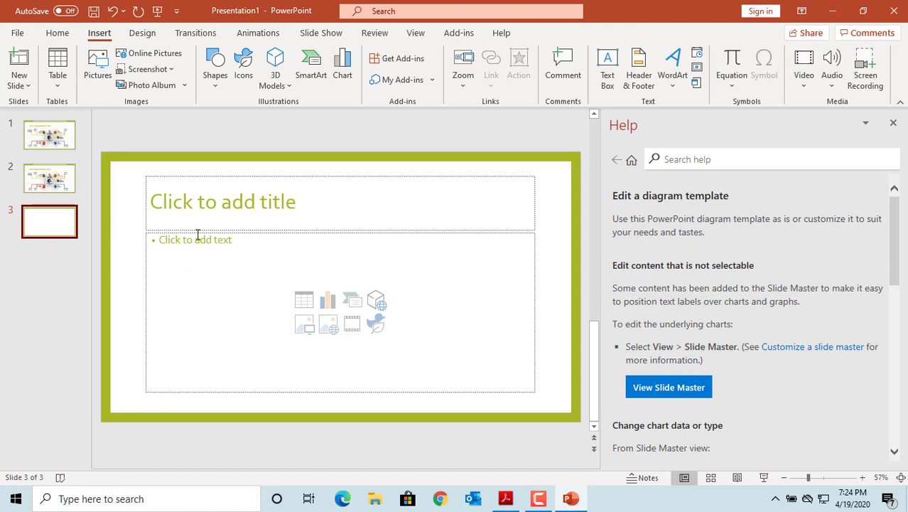
Title the new third slide 'Slide 3'.
{"action": "left_click", "coordinate": [221, 202]}
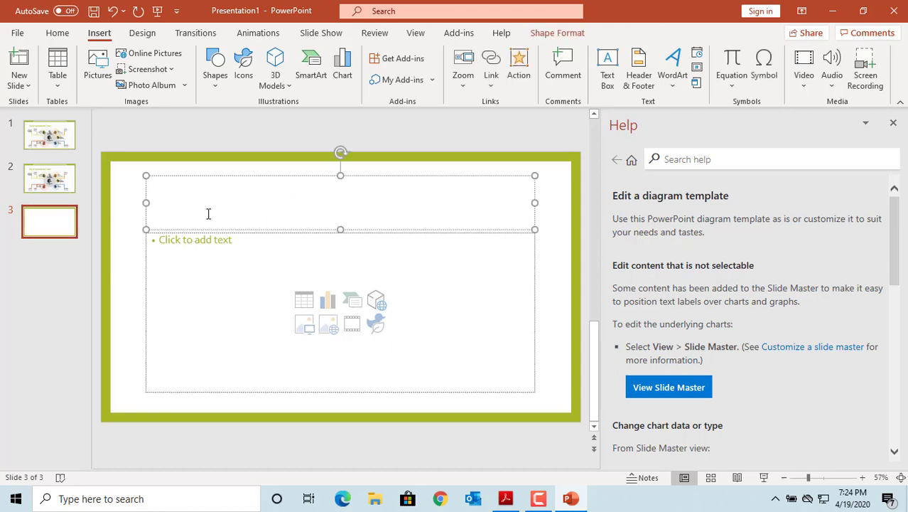
{"action": "type", "text": "Slide"}
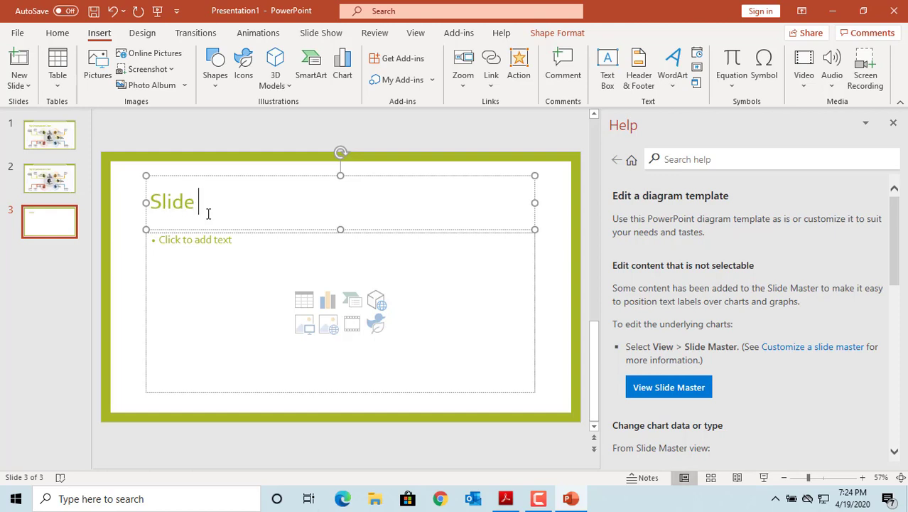
{"action": "type", "text": "3"}
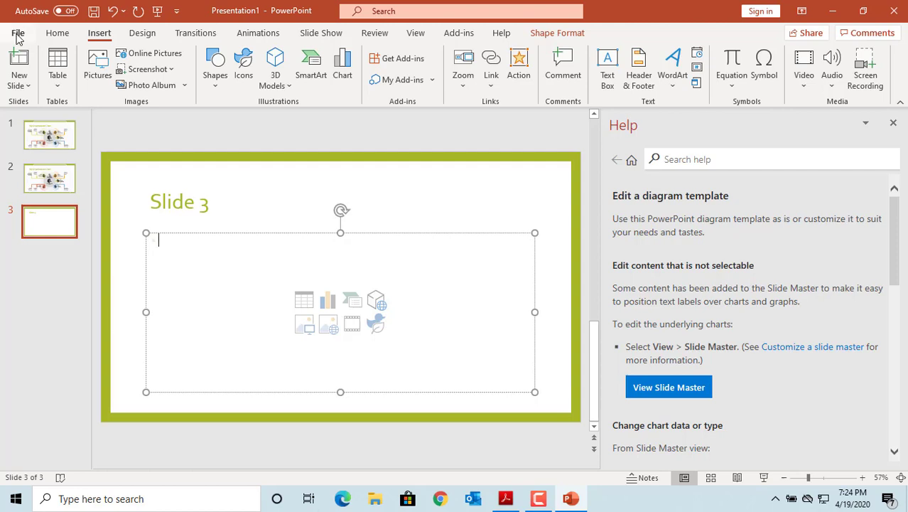
Save the deck as My Presentation.pptx in C:\Test folder.
{"action": "left_click", "coordinate": [18, 32]}
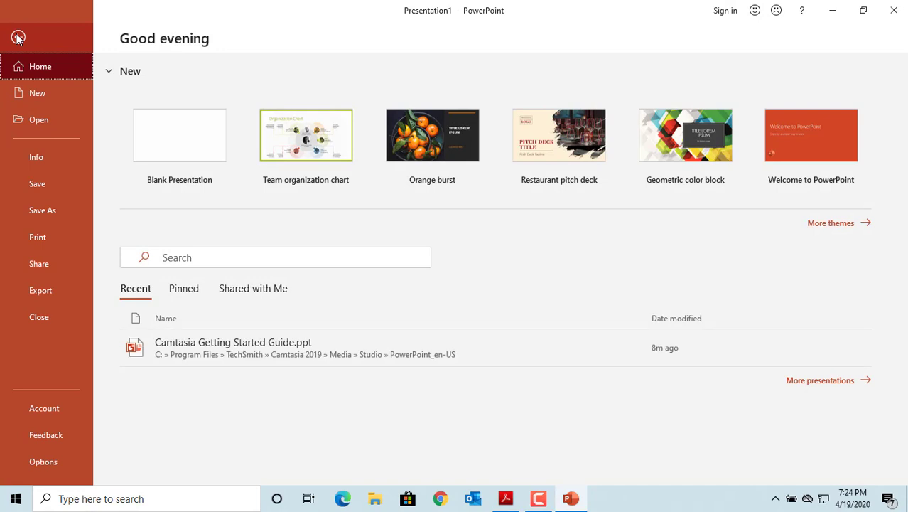
{"action": "left_click", "coordinate": [43, 210]}
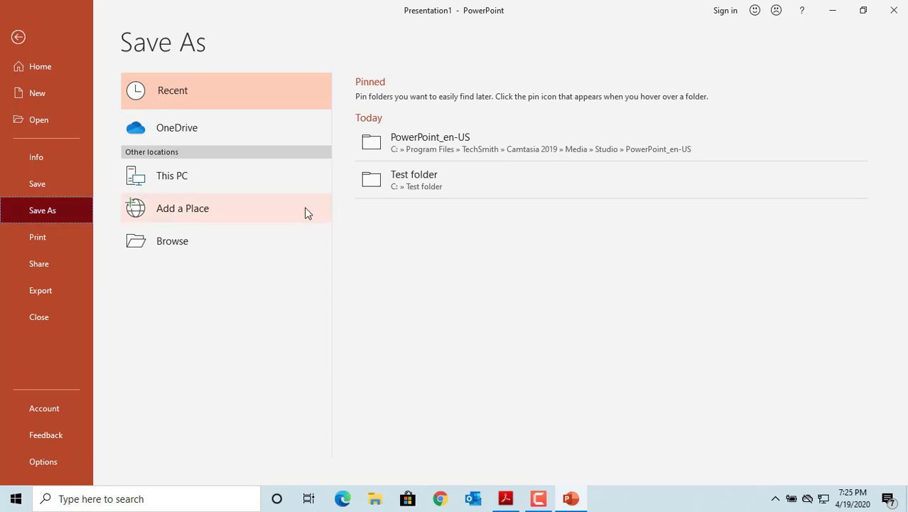
{"action": "mouse_move", "coordinate": [413, 179]}
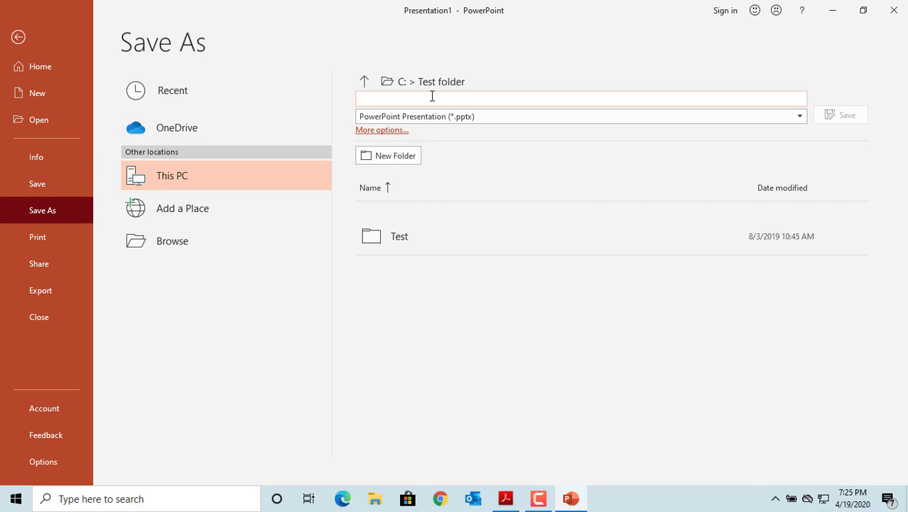
{"action": "type", "text": "My Present"}
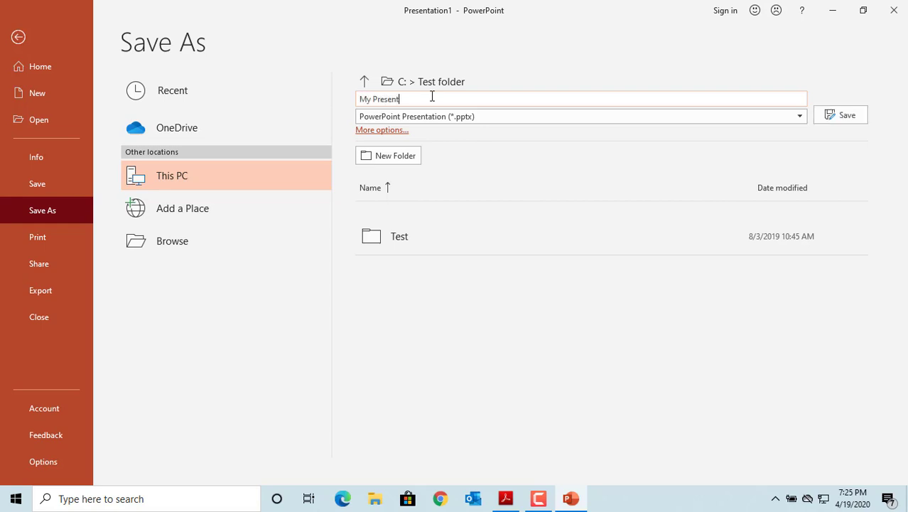
{"action": "type", "text": "ation"}
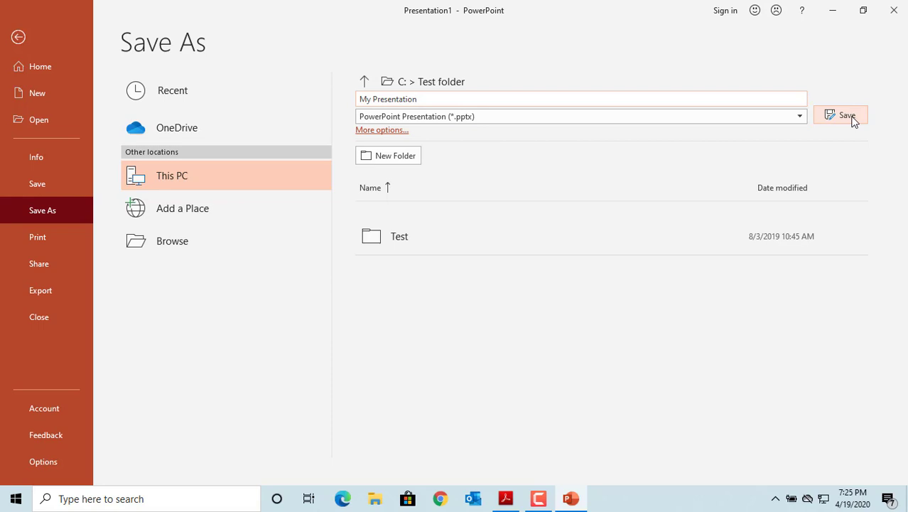
{"action": "left_click", "coordinate": [840, 115]}
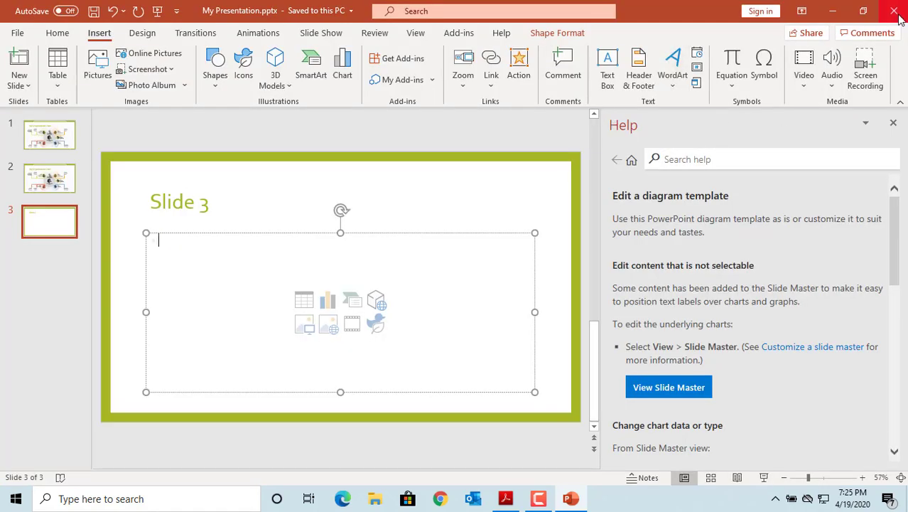
Quit PowerPoint and relaunch it from the desktop to see the recent files list.
{"action": "left_click", "coordinate": [898, 11]}
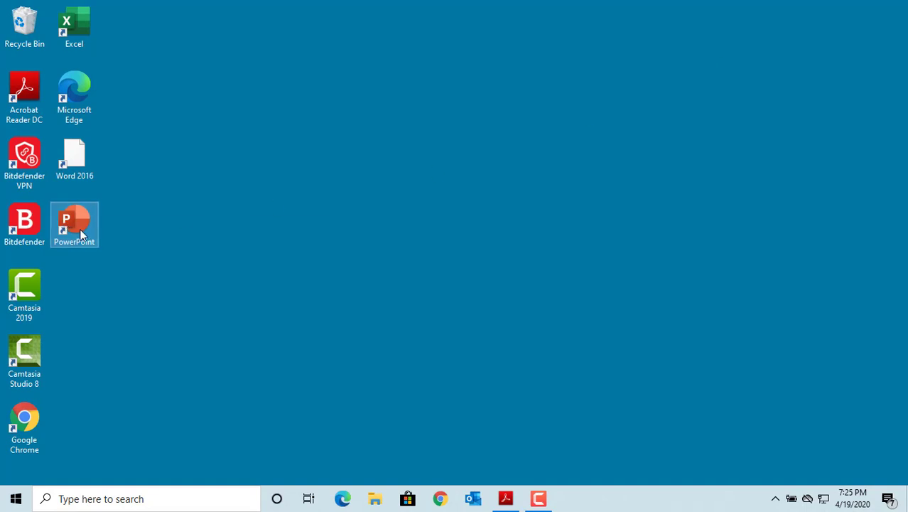
{"action": "mouse_move", "coordinate": [74, 224]}
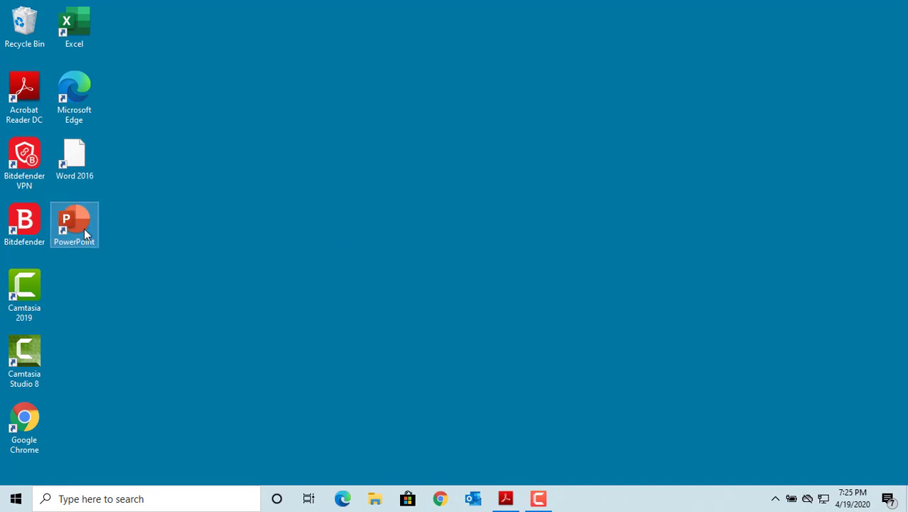
{"action": "double_click", "coordinate": [74, 224]}
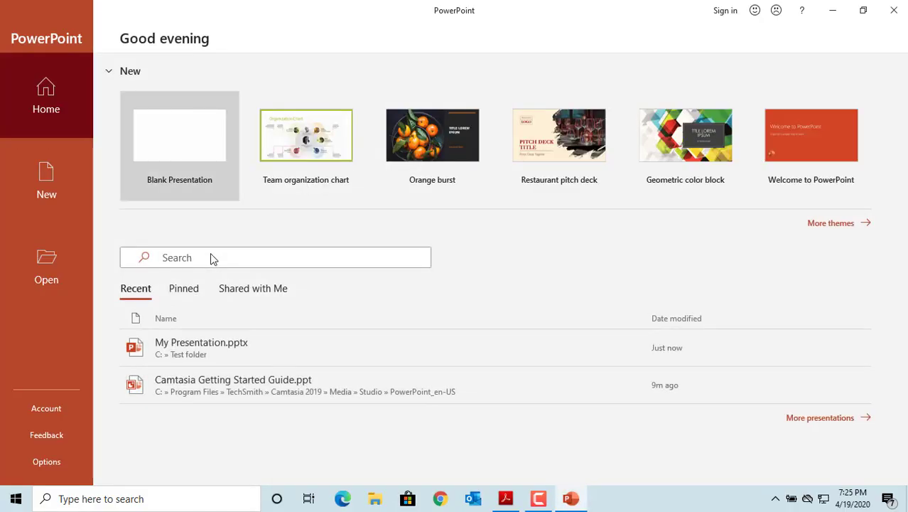
{"action": "mouse_move", "coordinate": [202, 356]}
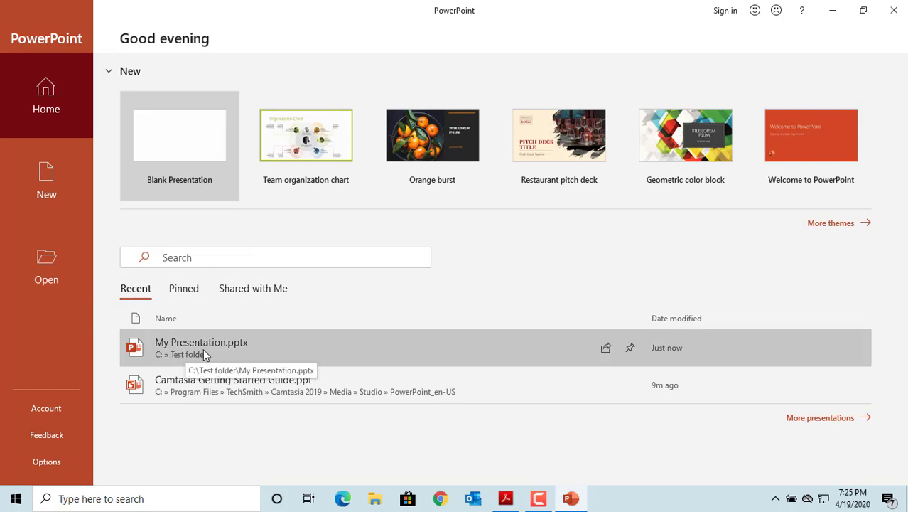
{"action": "mouse_move", "coordinate": [221, 360]}
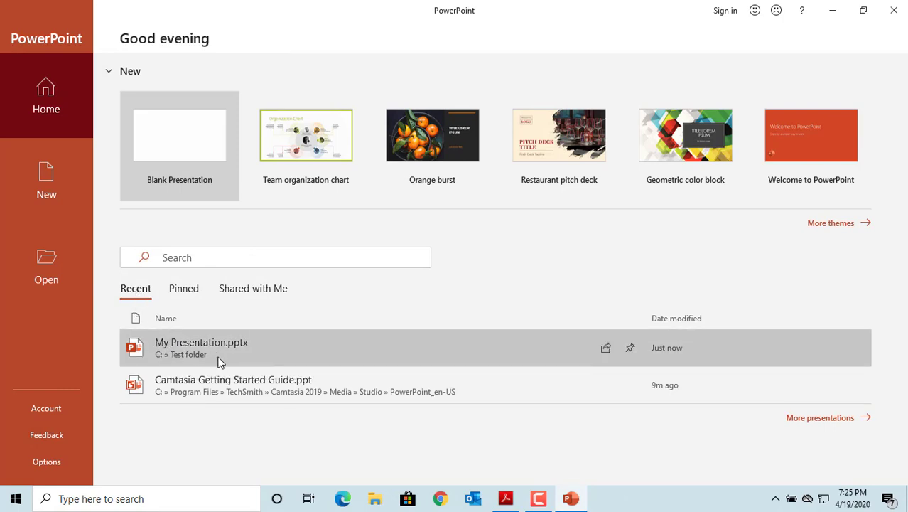
{"action": "mouse_move", "coordinate": [222, 358]}
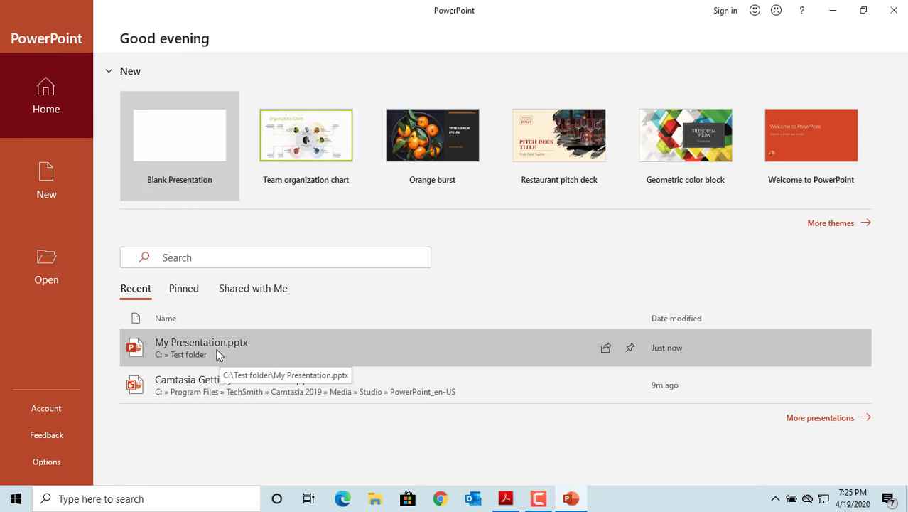
{"action": "mouse_move", "coordinate": [46, 267]}
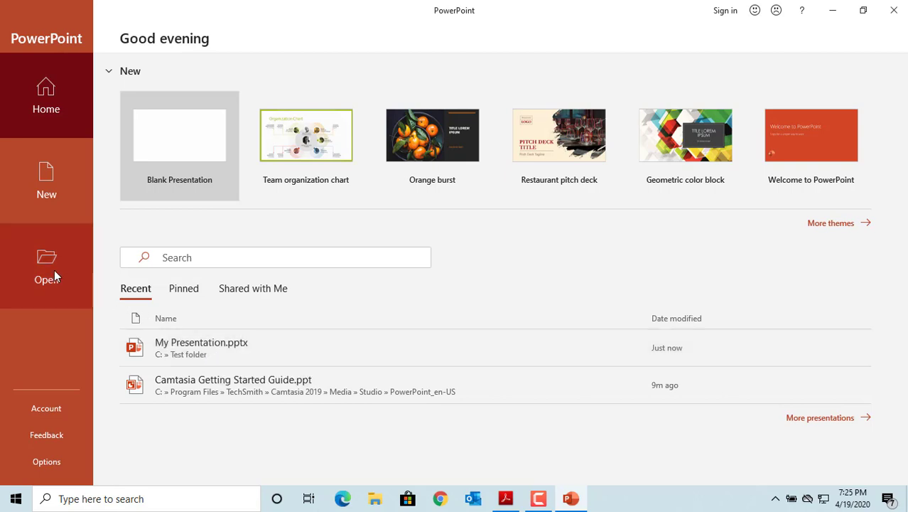
{"action": "mouse_move", "coordinate": [46, 269]}
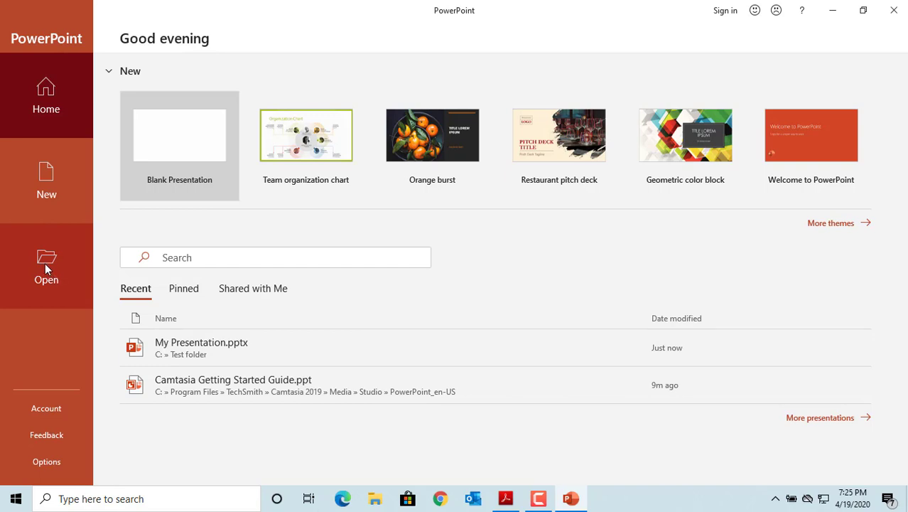
Browse to C:\Test folder and reopen My Presentation.pptx.
{"action": "left_click", "coordinate": [45, 267]}
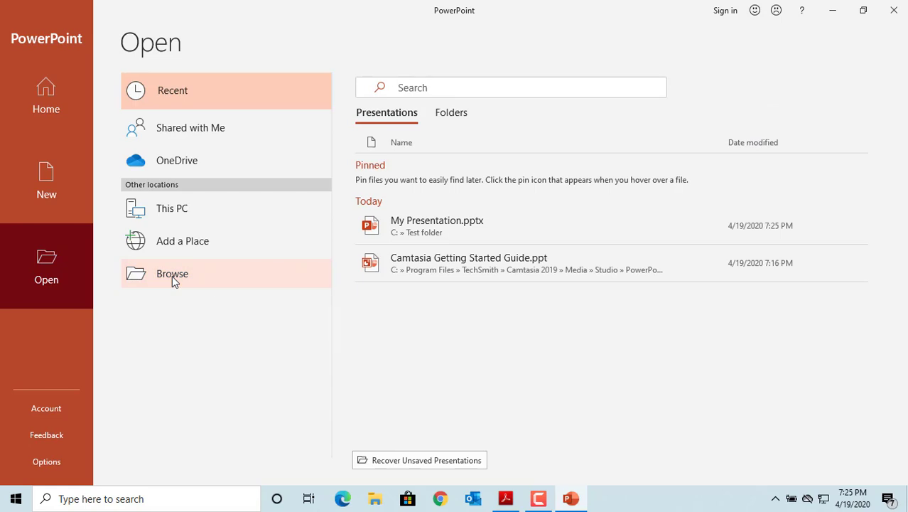
{"action": "left_click", "coordinate": [172, 273]}
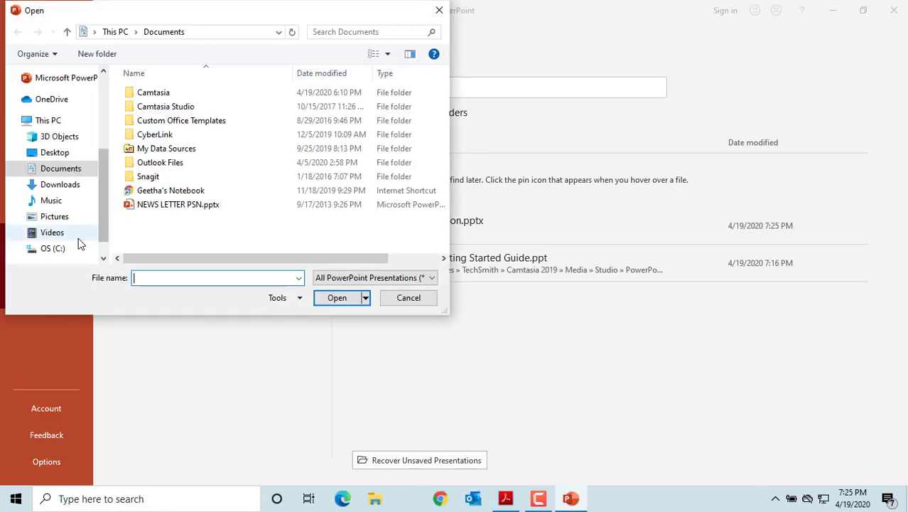
{"action": "left_click", "coordinate": [52, 247]}
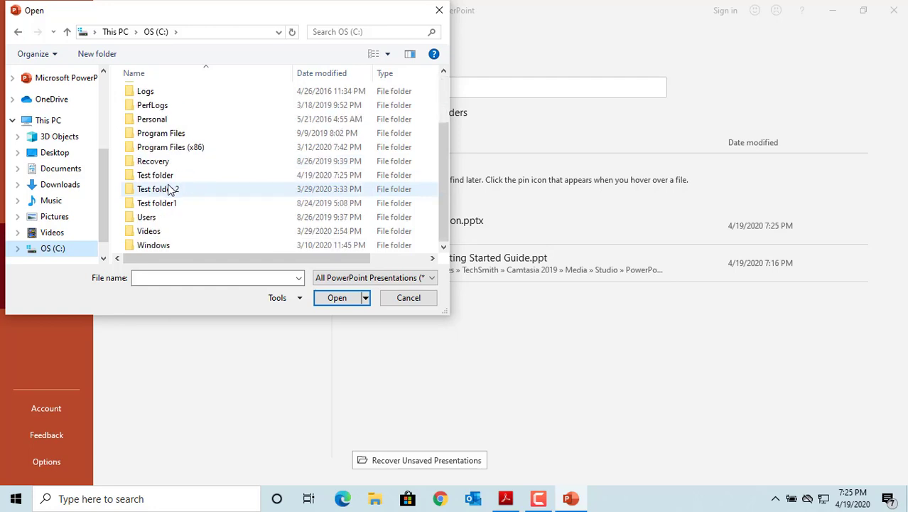
{"action": "double_click", "coordinate": [155, 175]}
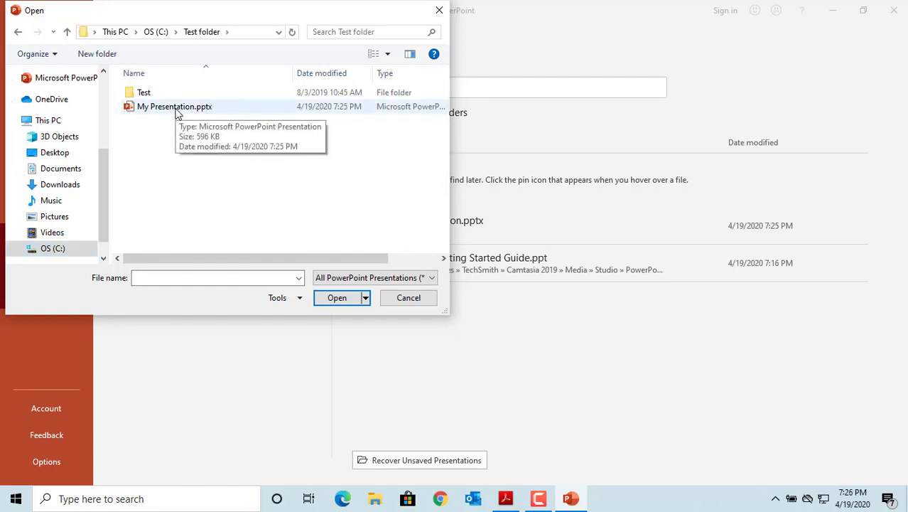
{"action": "left_click", "coordinate": [175, 105]}
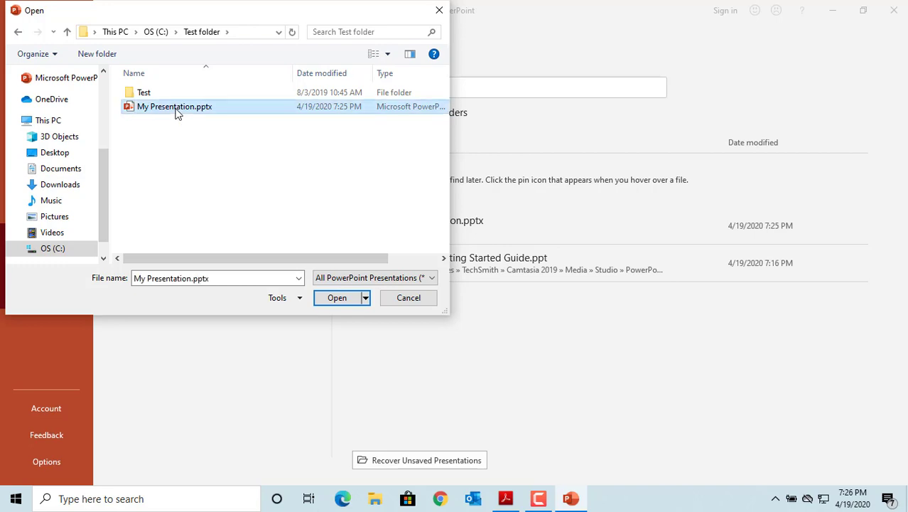
{"action": "left_click", "coordinate": [336, 297]}
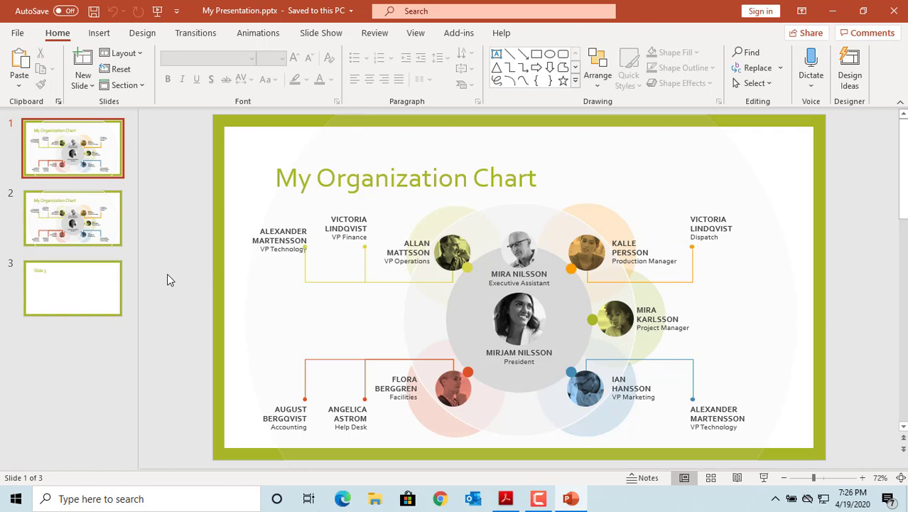
Enter 'Sample Text' as the first bullet of Slide 3's body.
{"action": "left_click", "coordinate": [73, 287]}
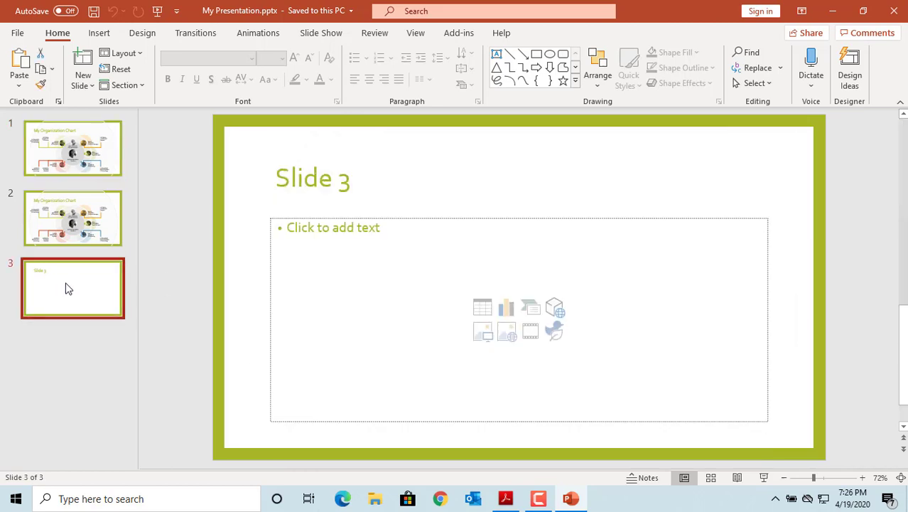
{"action": "left_click", "coordinate": [363, 262]}
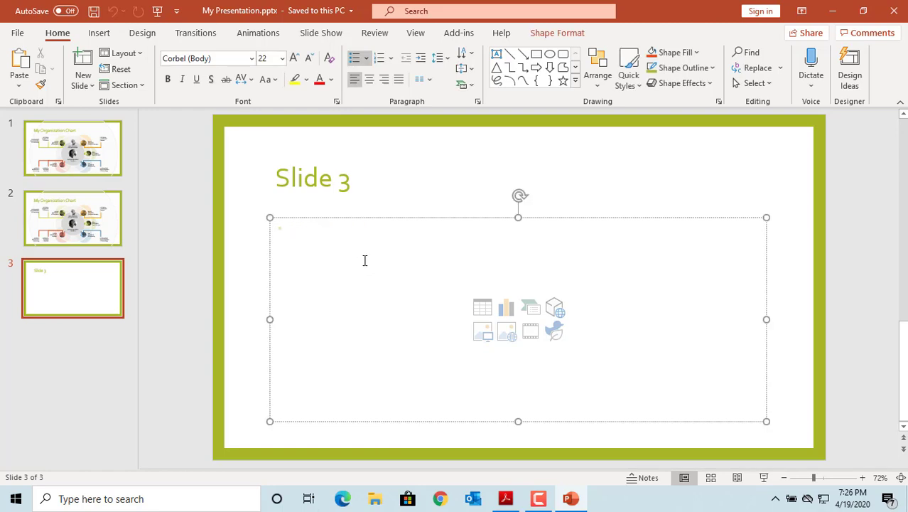
{"action": "type", "text": "Sample Tex"}
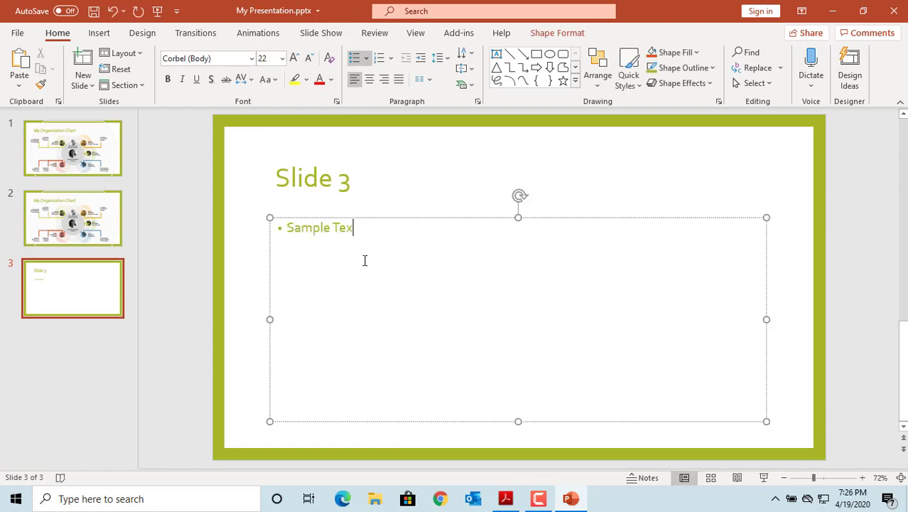
{"action": "type", "text": "t"}
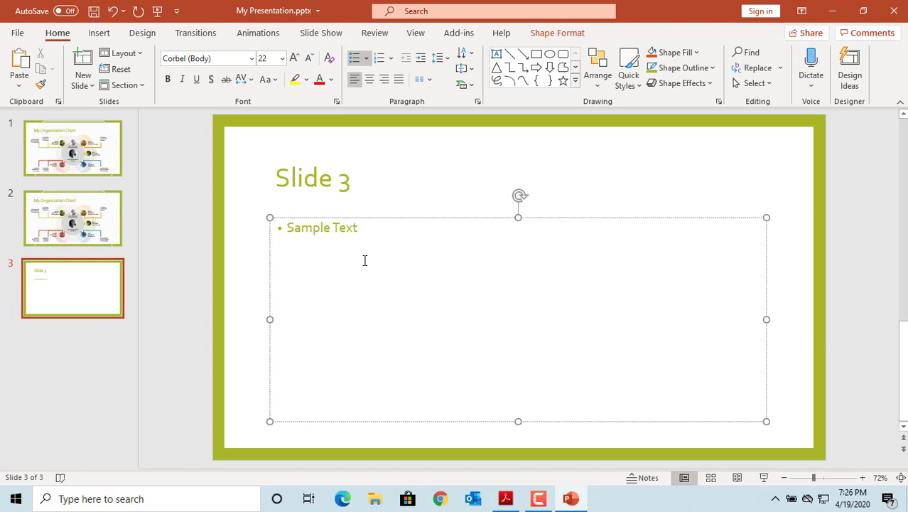